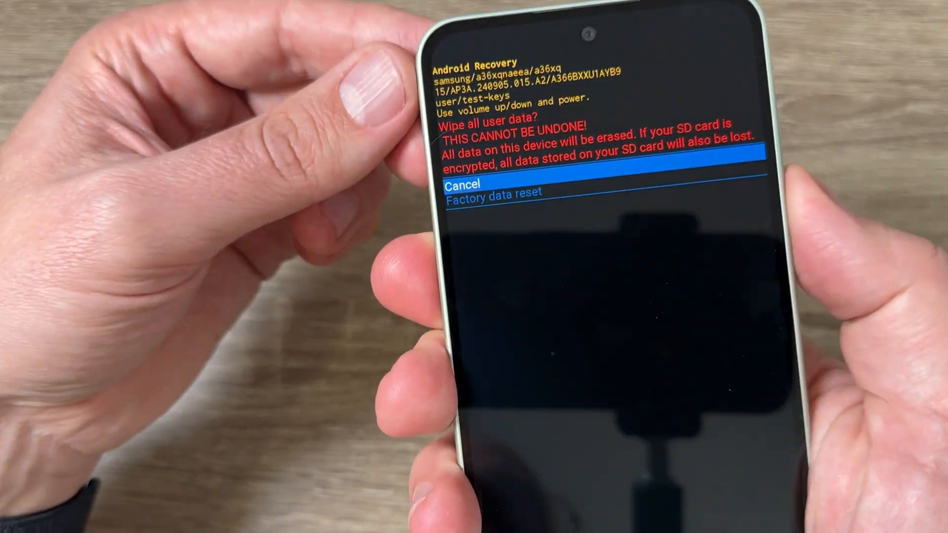
- Select the option to wipe all user data in Android Recovery
key(VolumeDown)
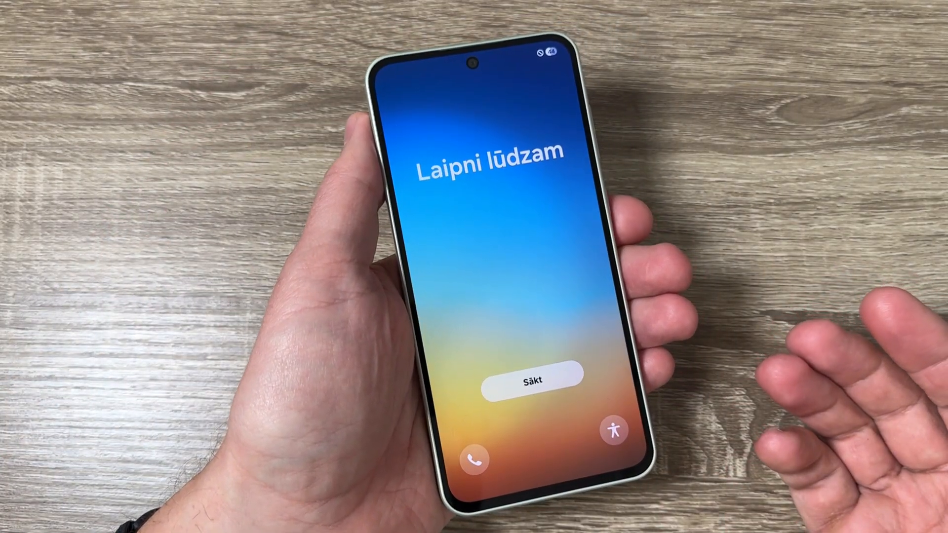
- Start setup in English (United Kingdom) and accept the End User Licence Agreement
click(532, 380)
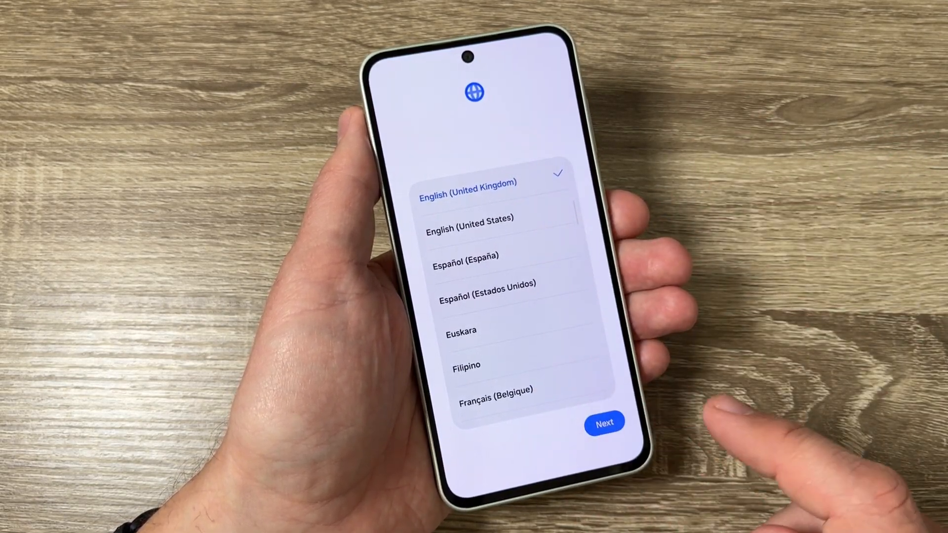
click(603, 422)
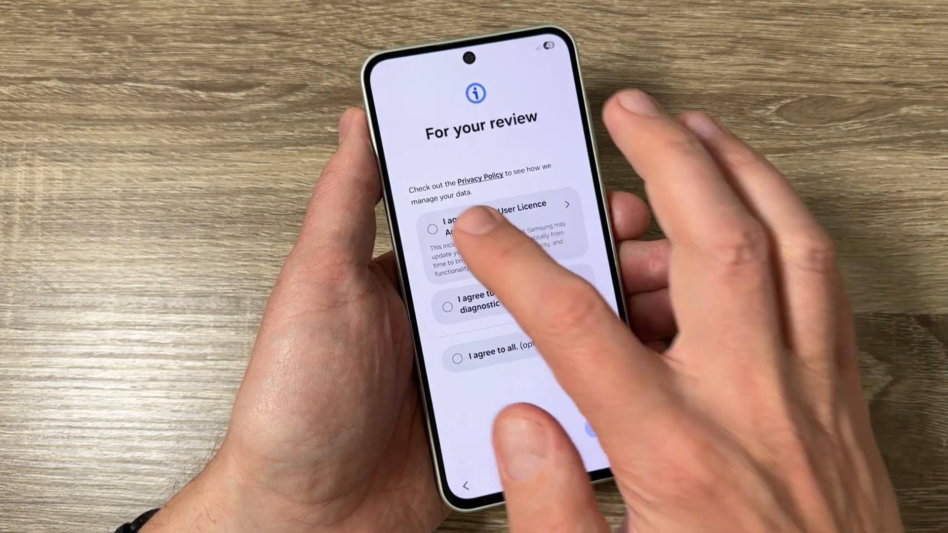
click(432, 229)
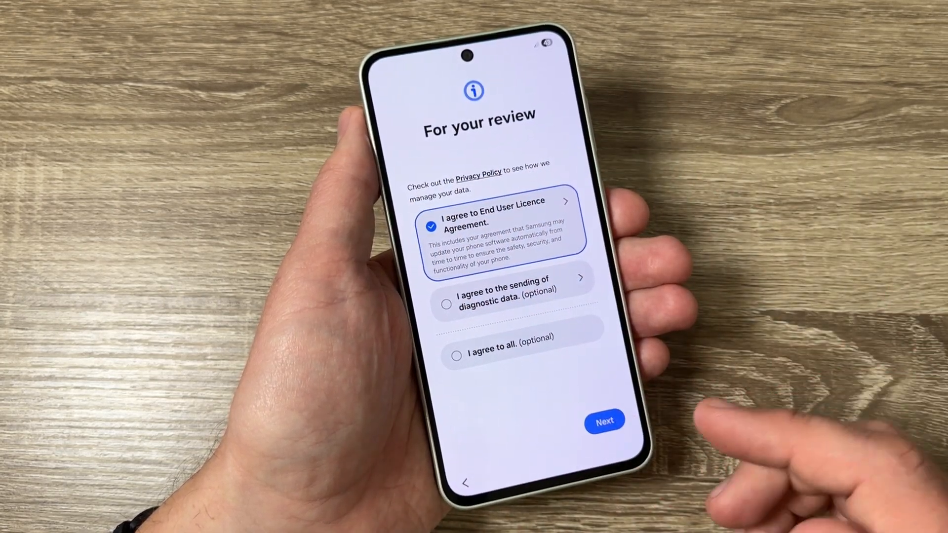
click(604, 420)
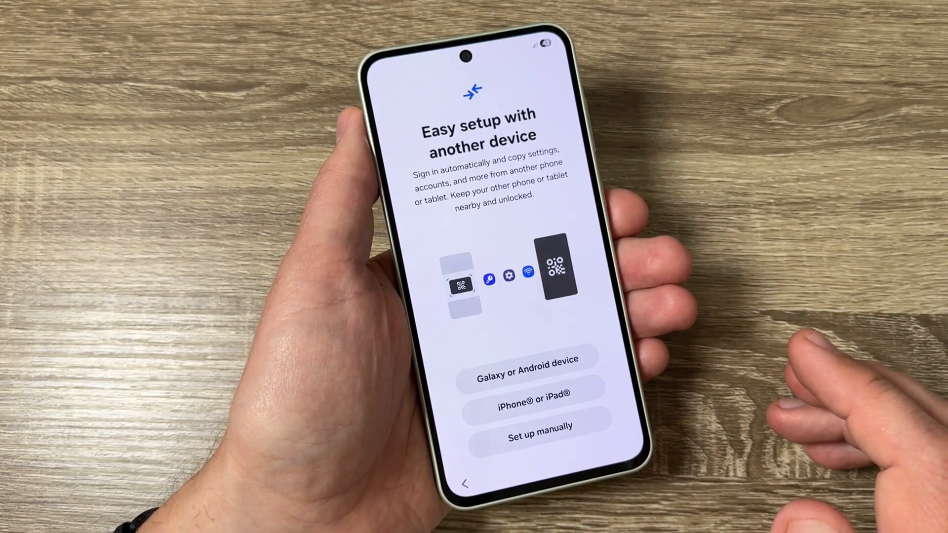
- Choose manual setup, agree to Samsung services, and dismiss 'You're all set up!'
click(523, 426)
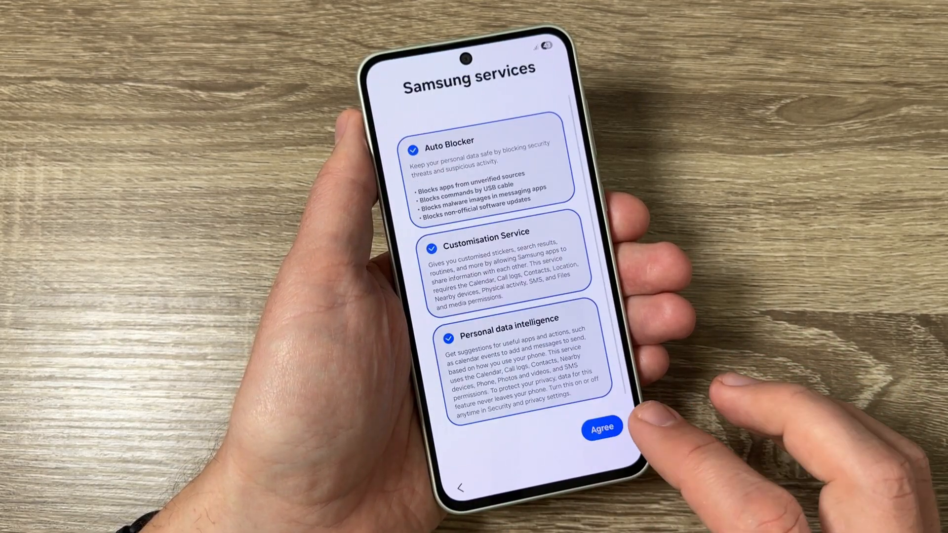
click(600, 427)
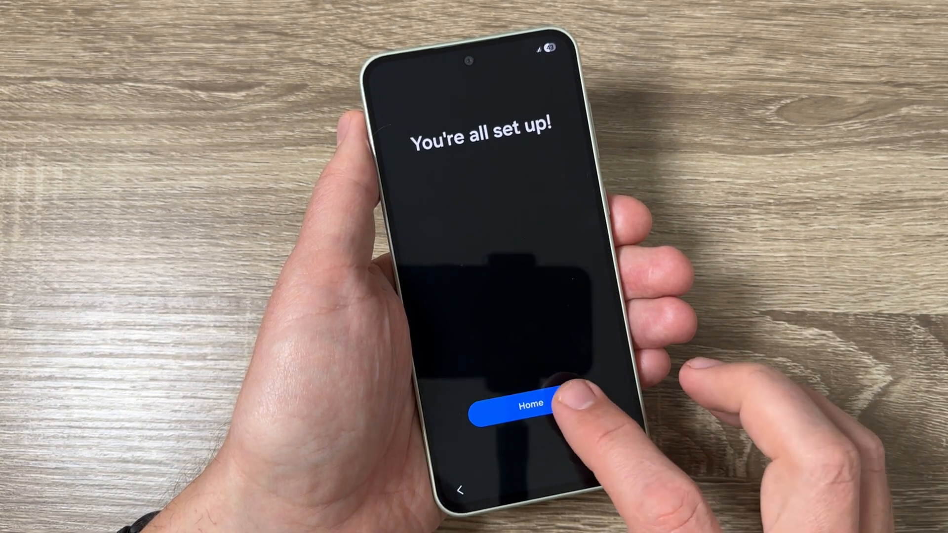
click(518, 405)
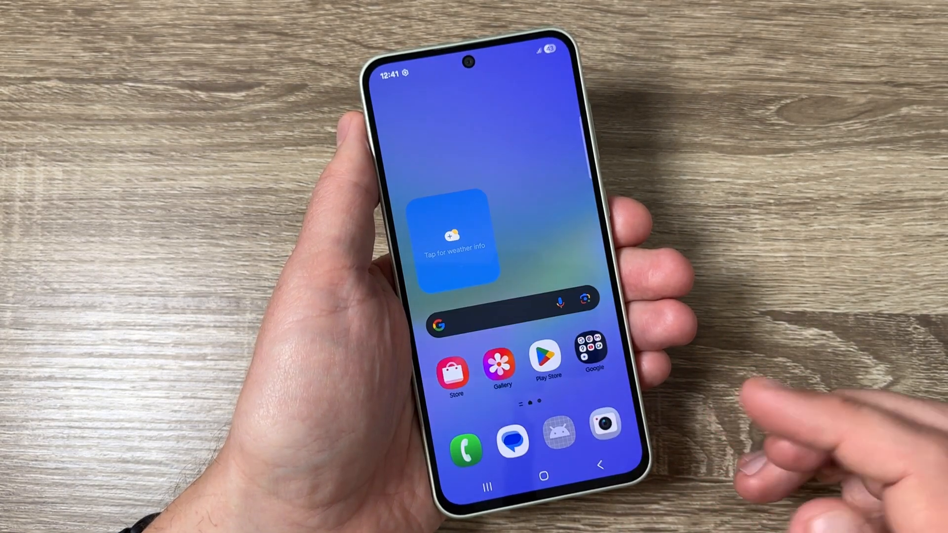